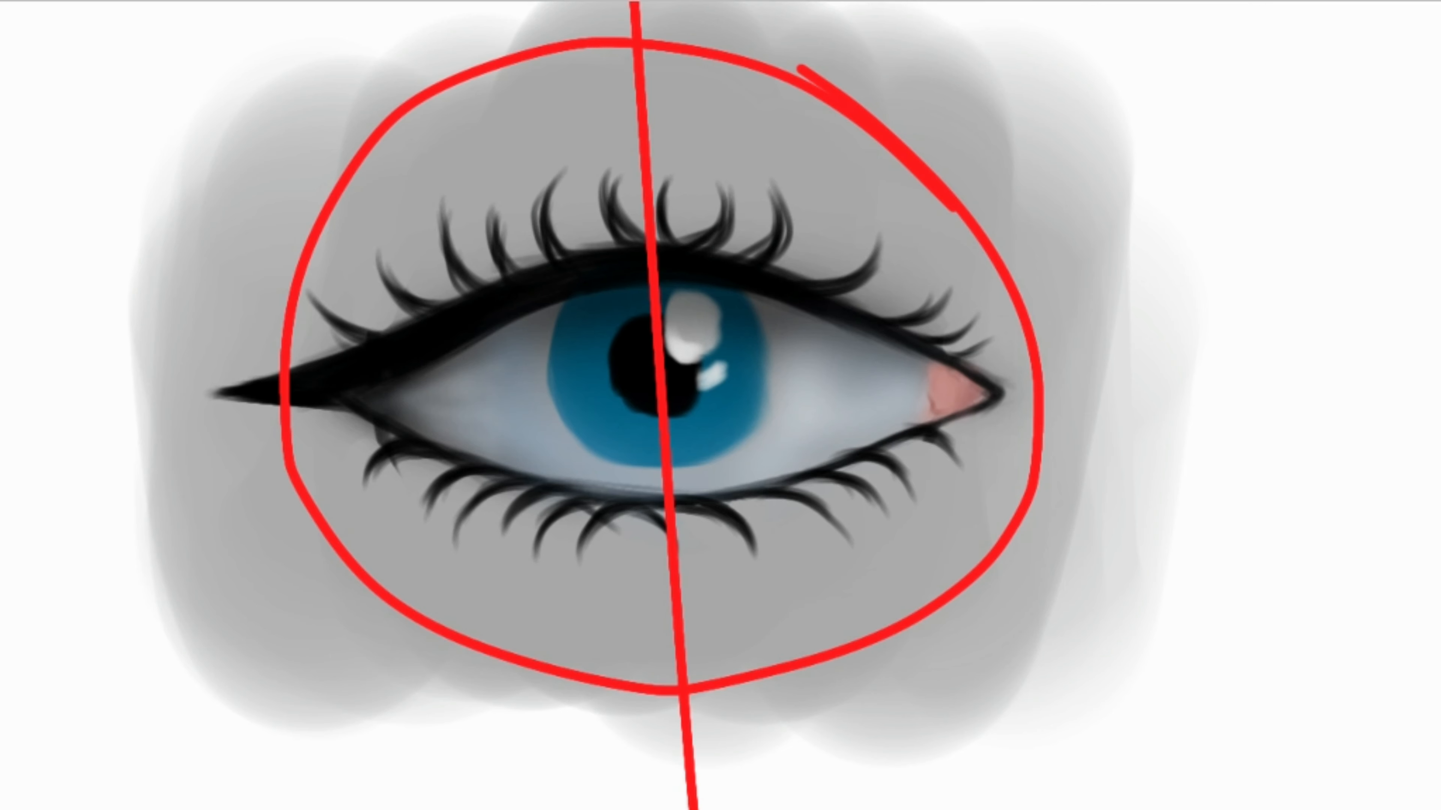
Step: Ink the eye outline and lids in black over the guides, then paint the iris teal-blue with highlights
left_click_drag(152, 397, 1250, 397)
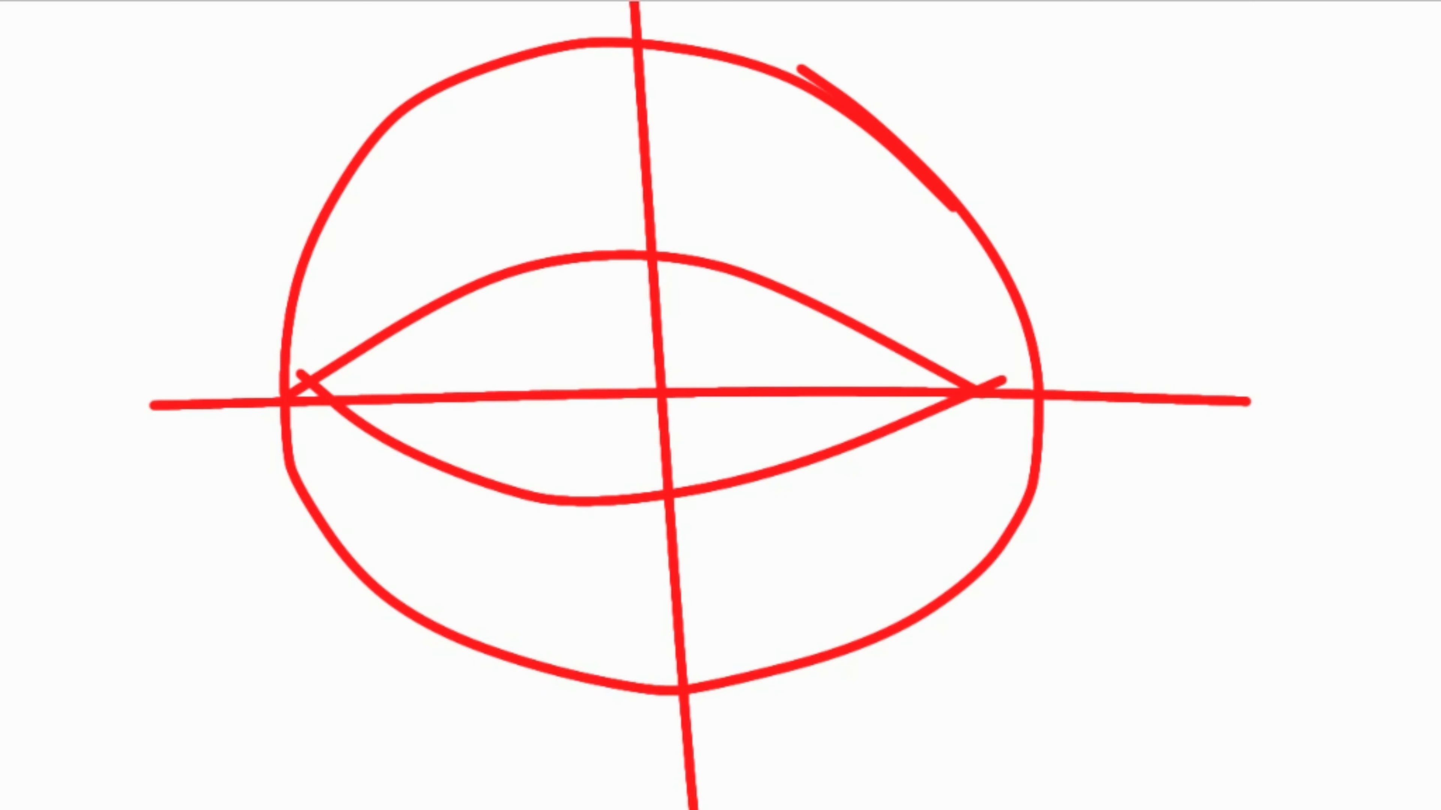
left_click_drag(303, 386, 459, 299)
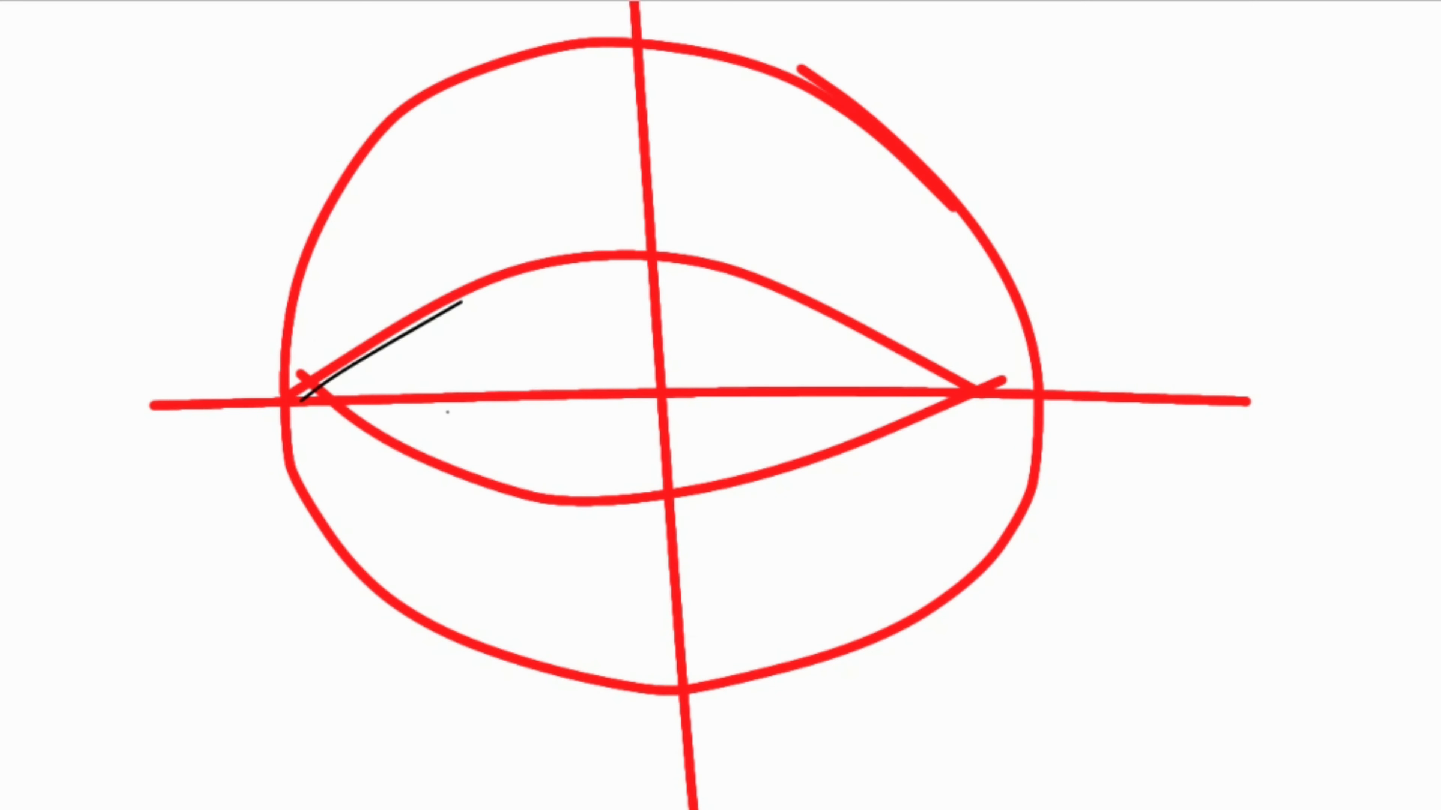
left_click_drag(294, 400, 744, 261)
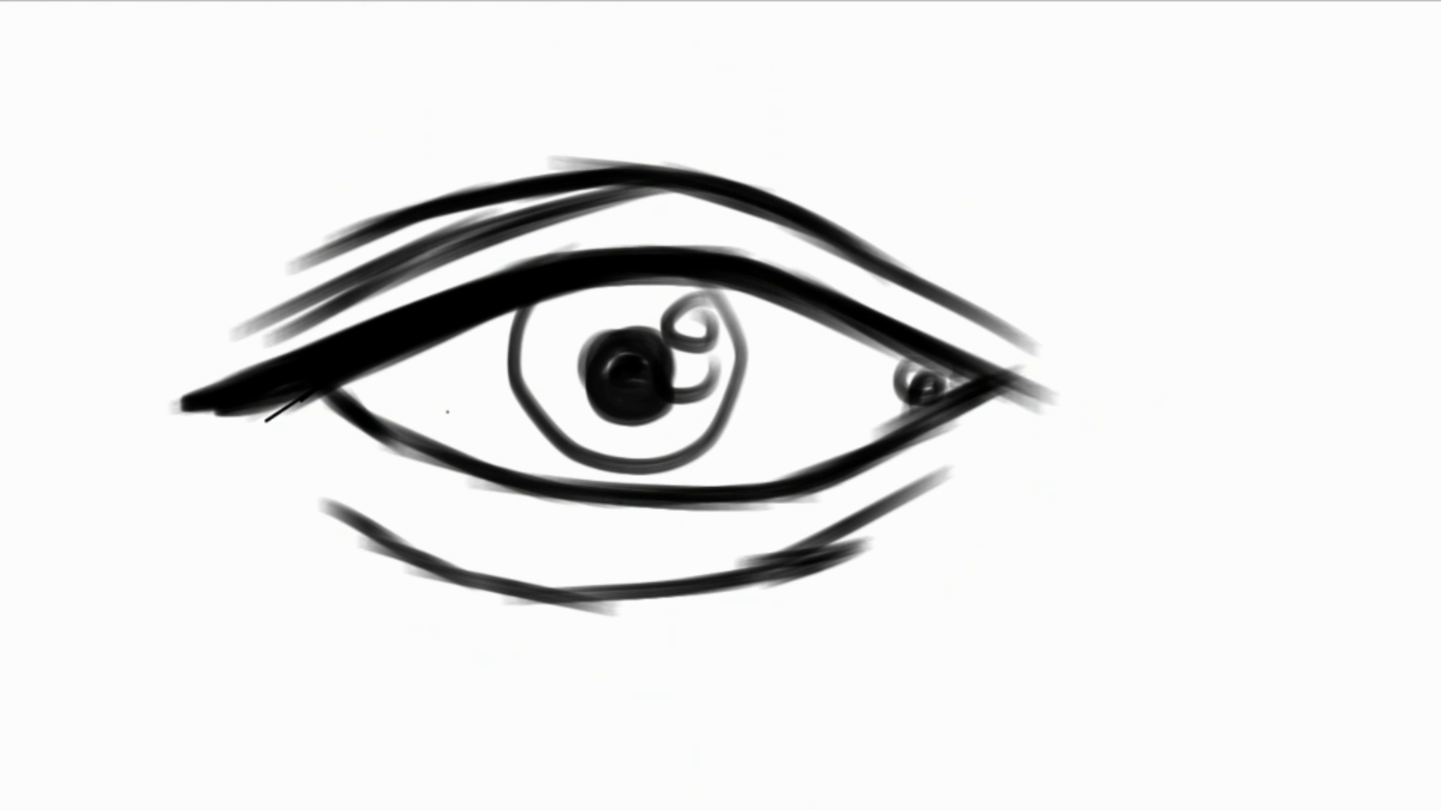
left_click(617, 375)
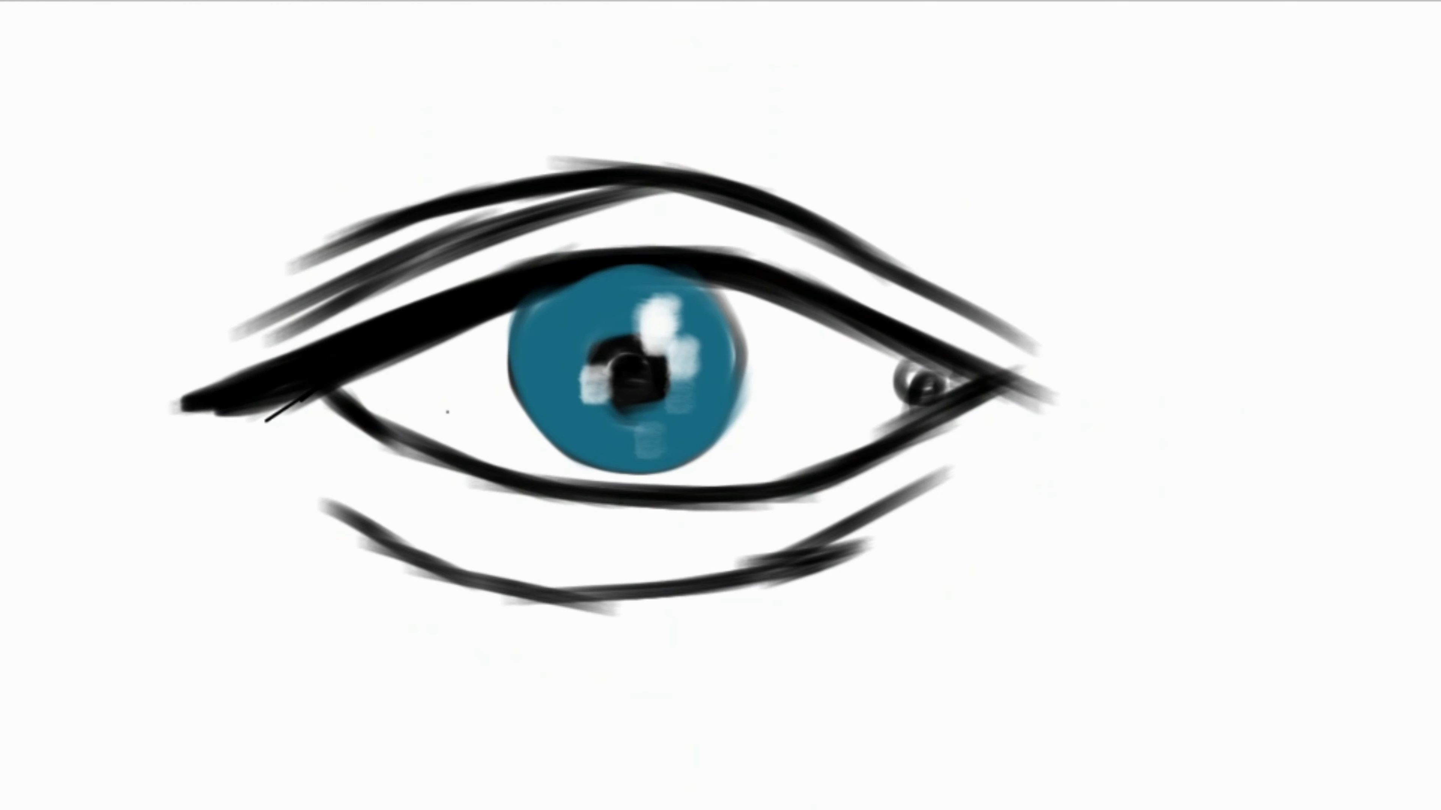